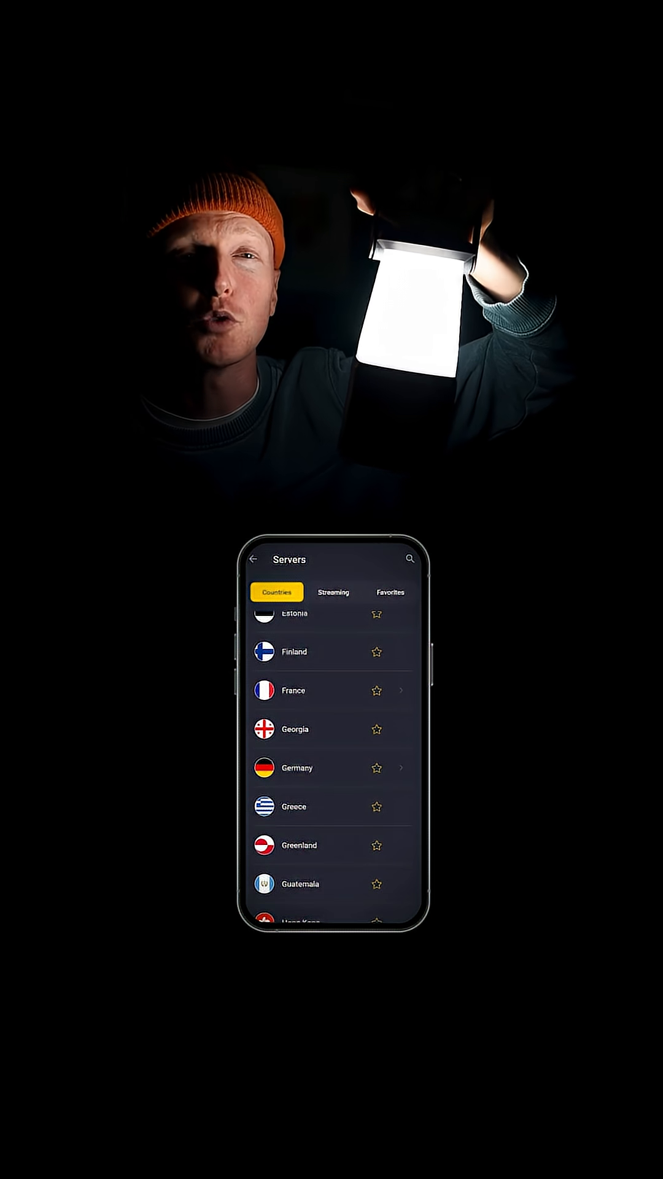
- Connect to the France server, linking through Strasbourg with a new VPN IP address
left_click(294, 690)
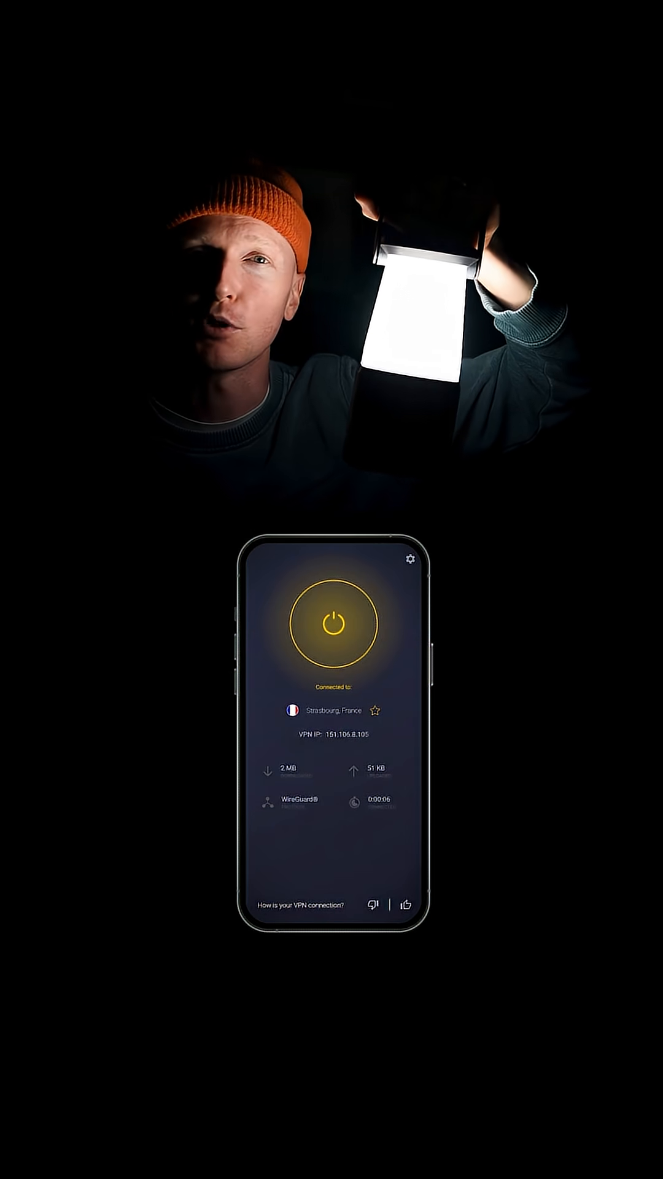